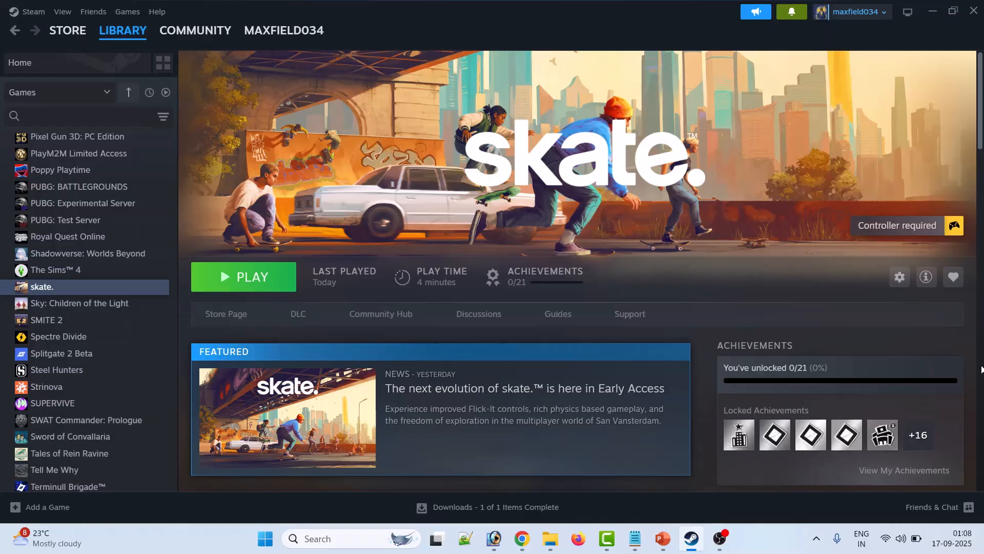
mouse_move(662, 539)
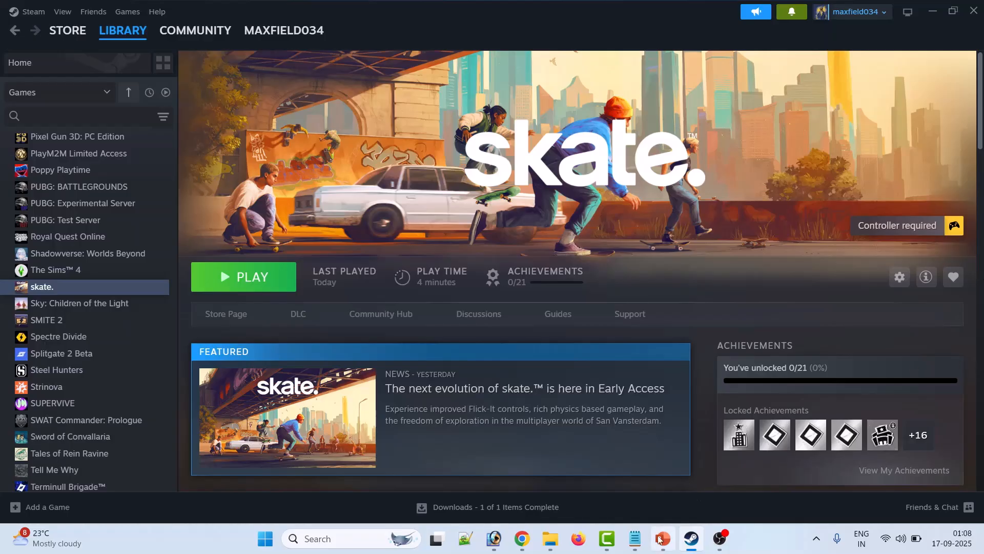
Step: Switch to PowerPoint to view slide 2, Fix 1: Enable/Disable Steam Input
click(663, 538)
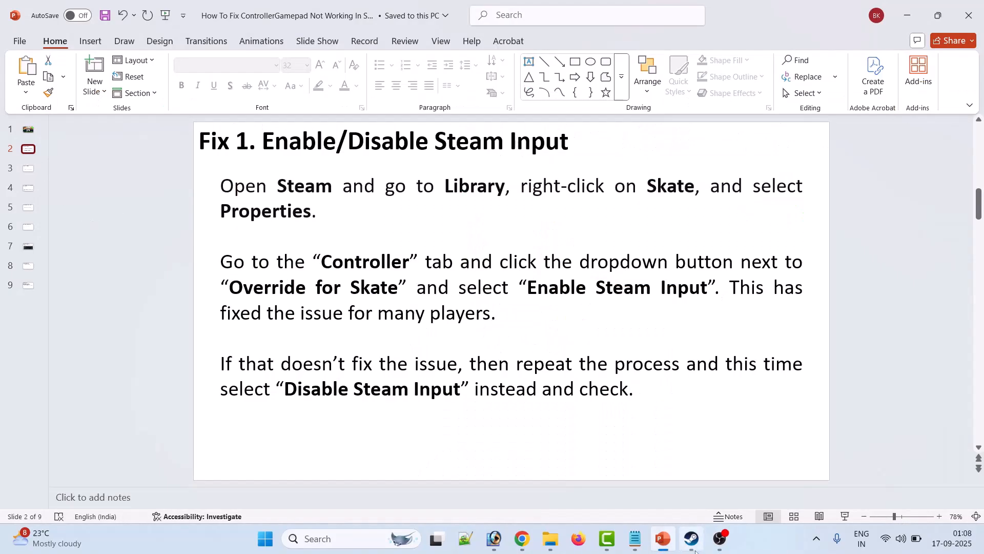
Step: Set skate's controller override to Enable Steam Input in its Properties, then close the window
click(690, 537)
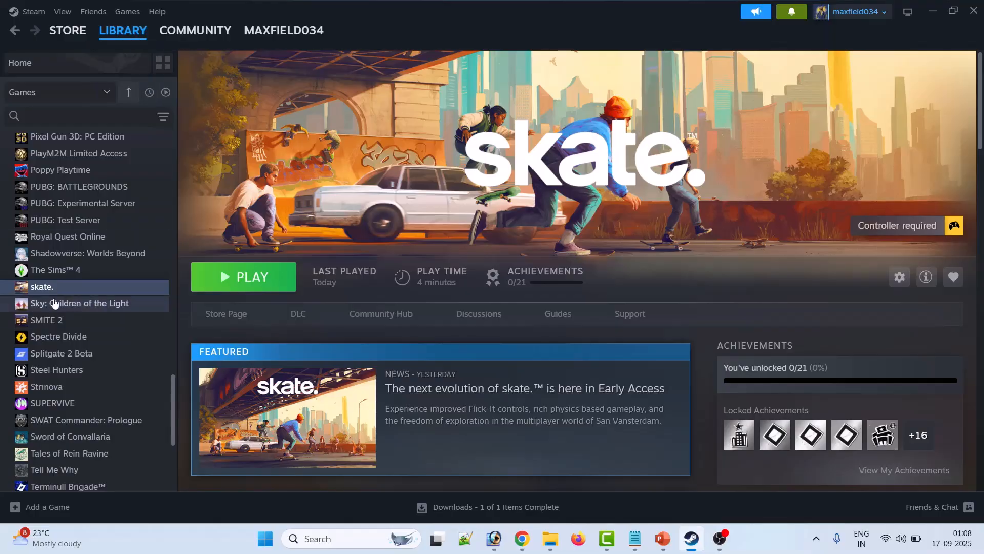
right_click(42, 287)
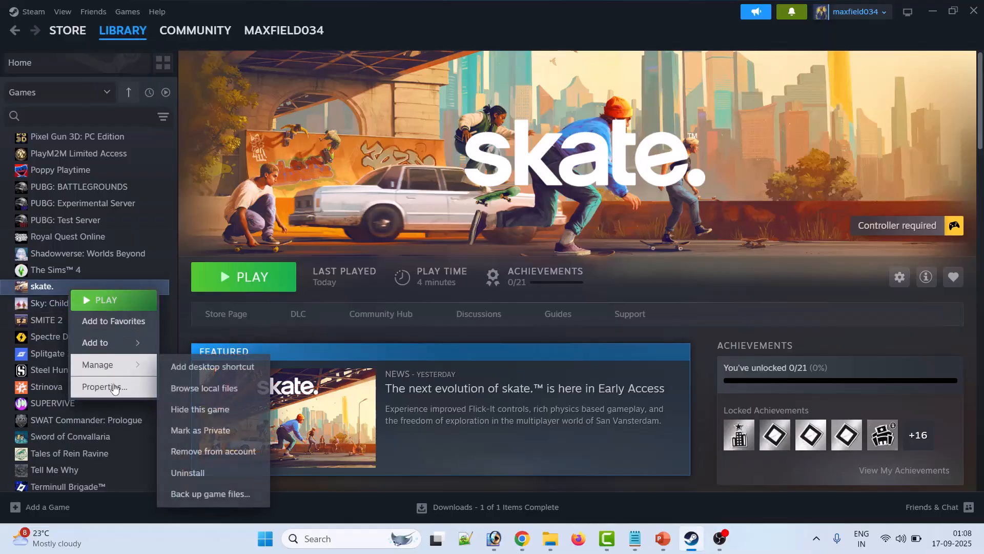
click(107, 387)
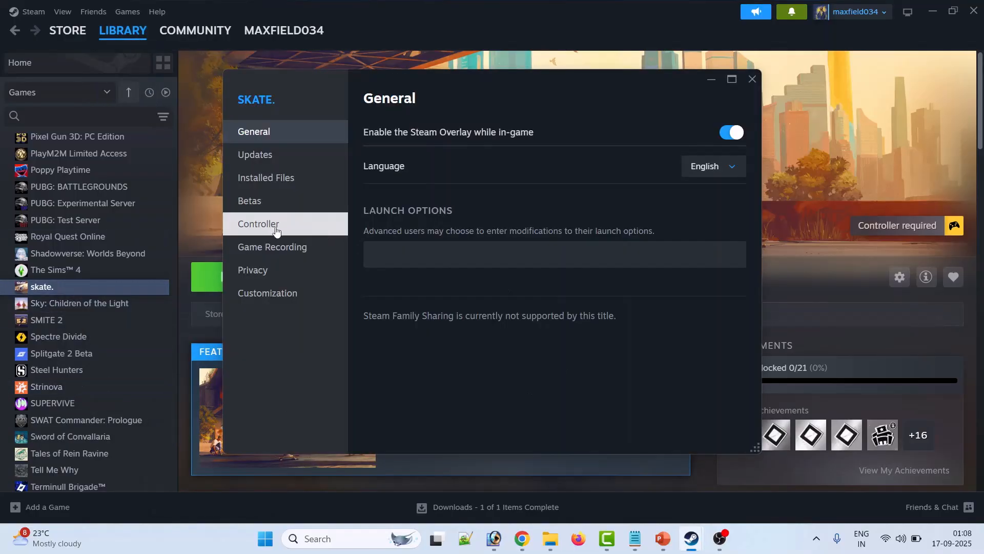
click(258, 223)
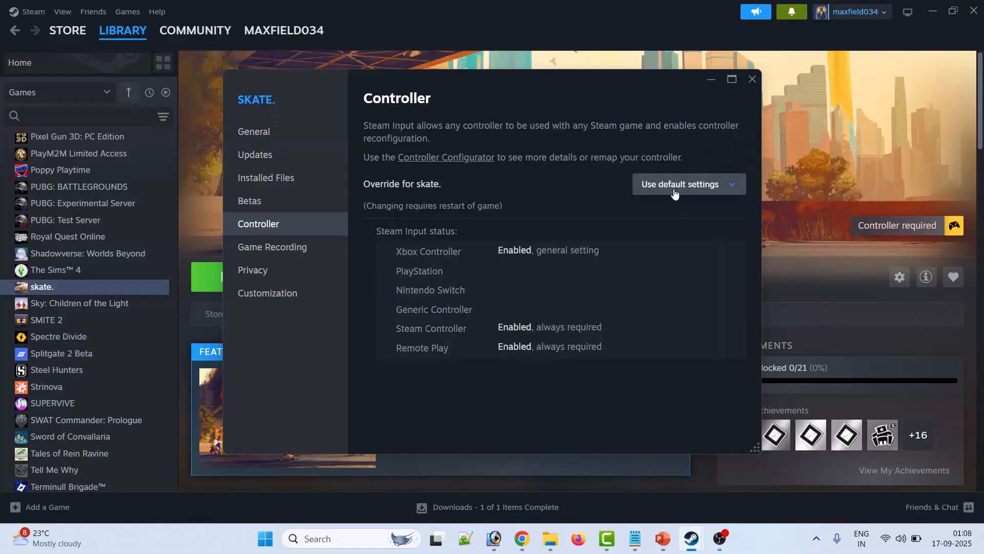
click(688, 184)
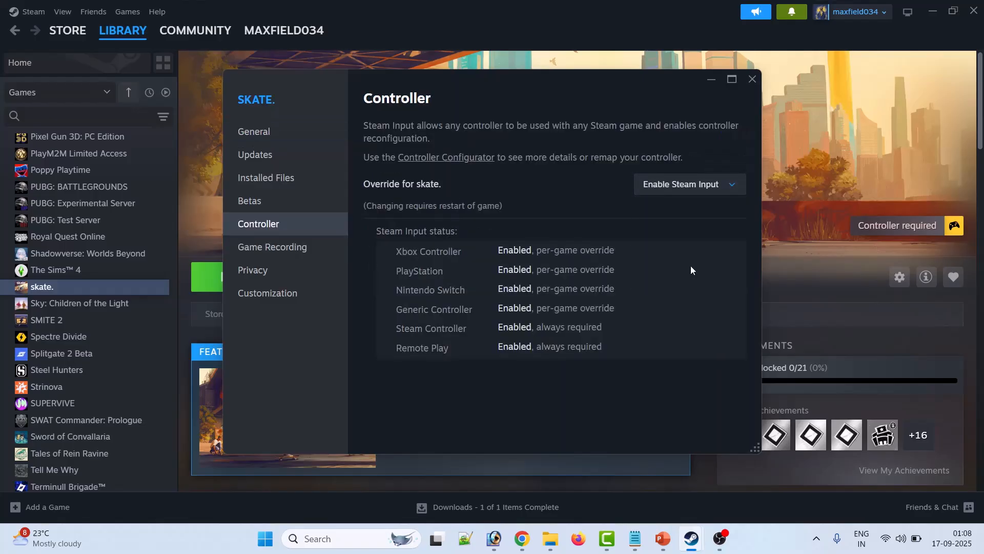
click(752, 78)
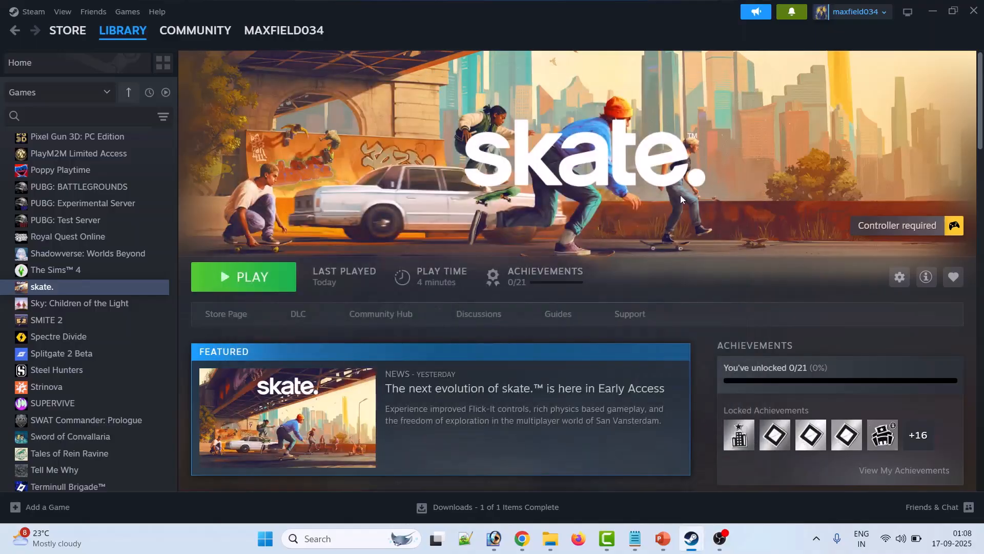
mouse_move(637, 227)
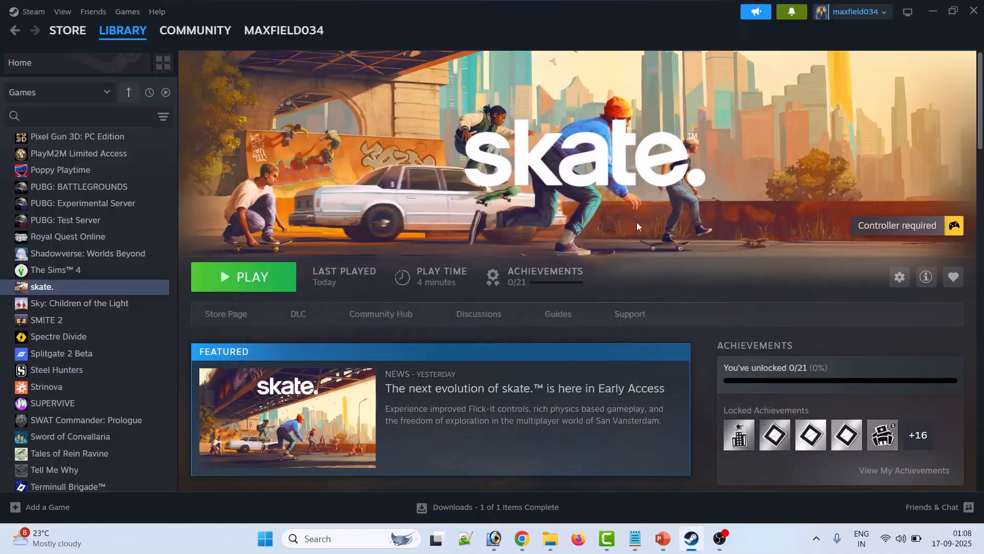
mouse_move(67, 296)
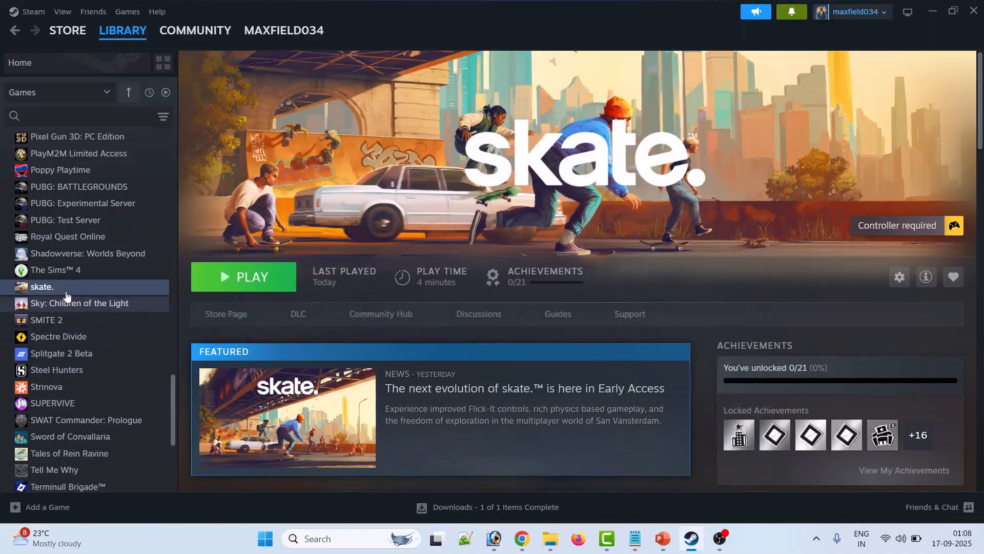
Step: Change skate's controller override to Disable Steam Input, then return to the PowerPoint slides
click(899, 277)
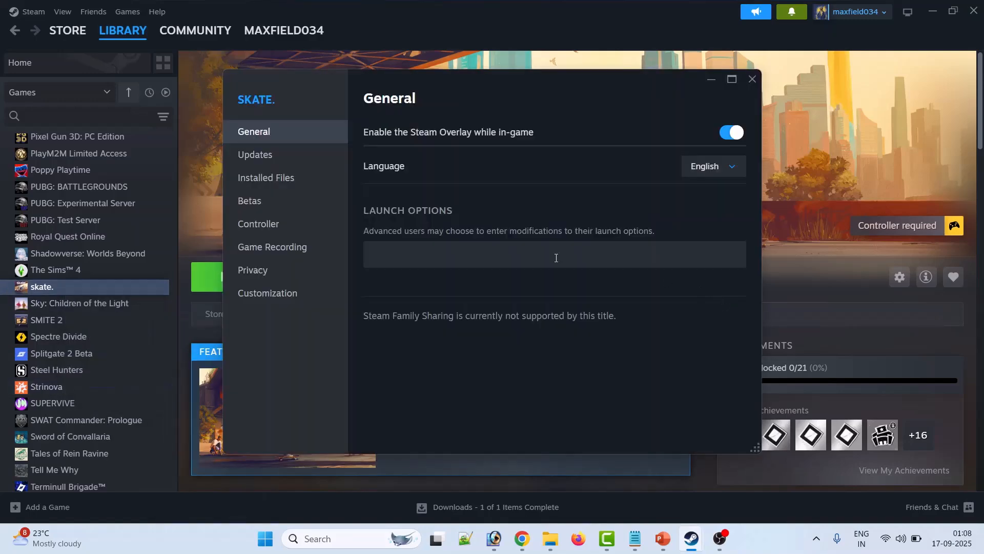
click(258, 223)
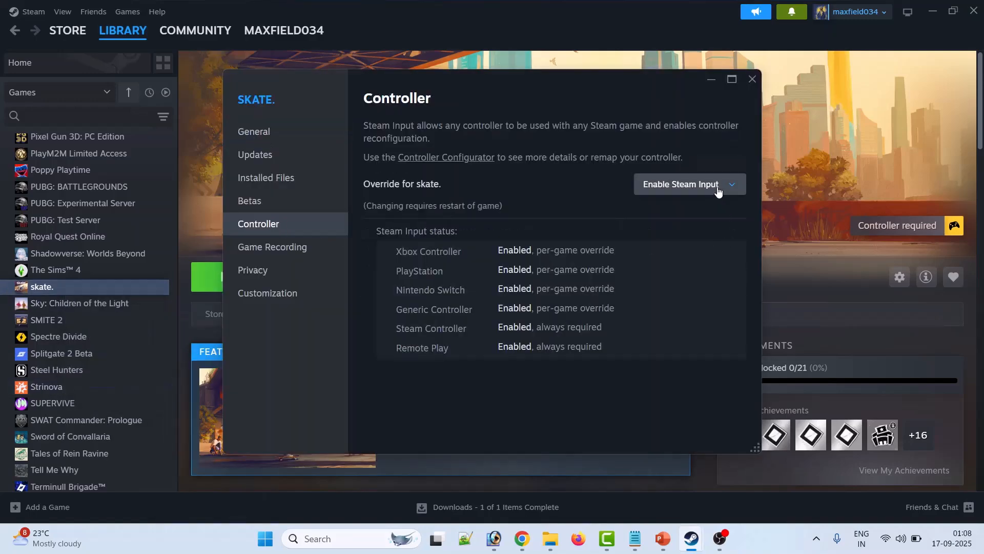
click(688, 184)
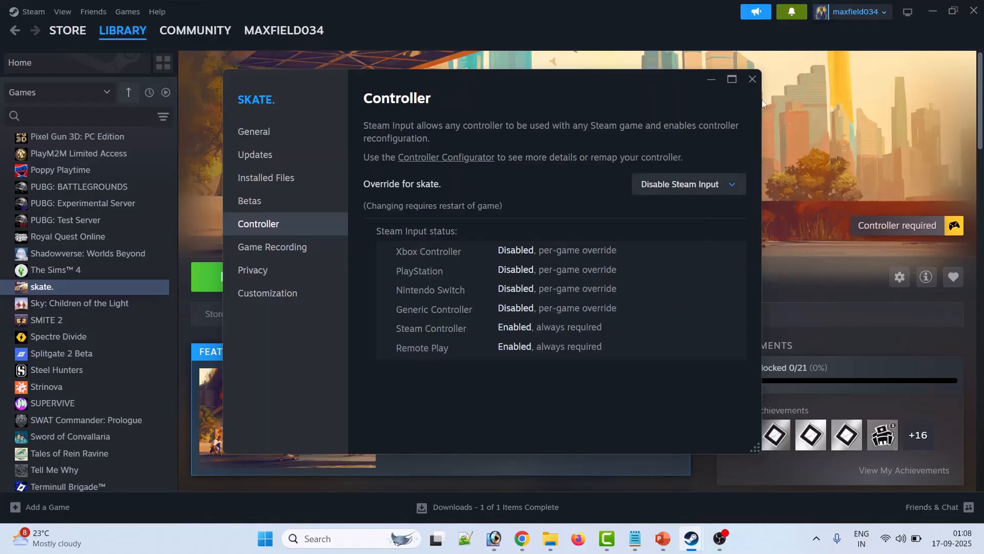
click(752, 78)
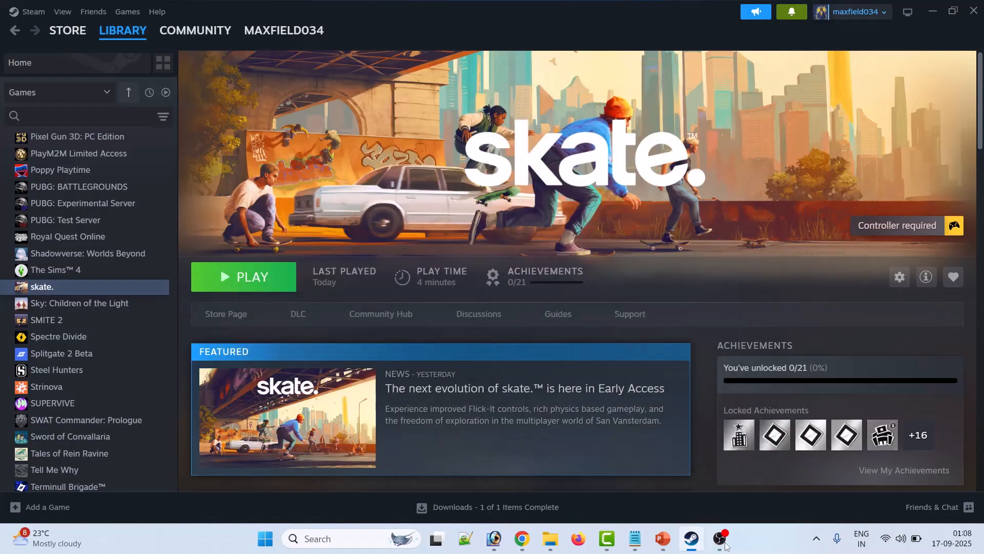
click(662, 539)
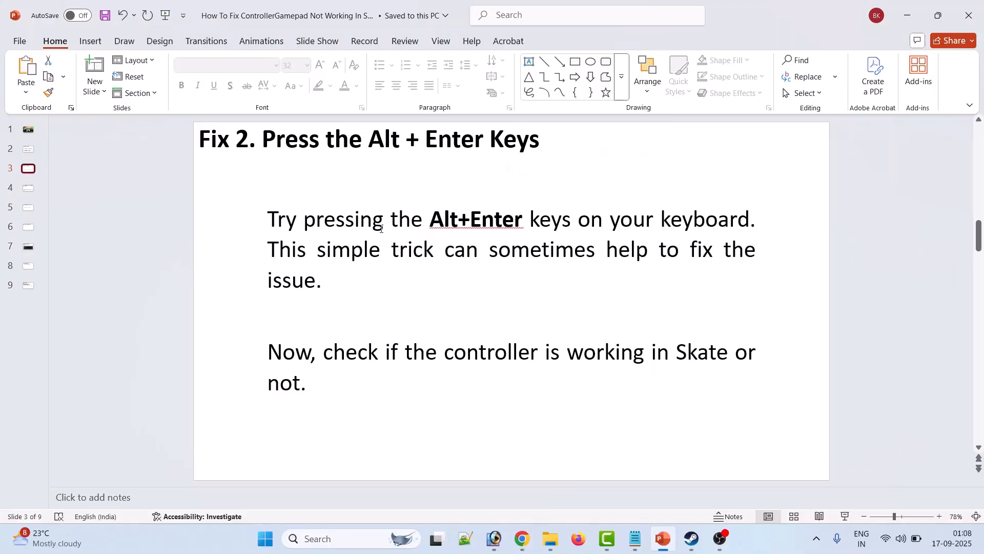
mouse_move(640, 227)
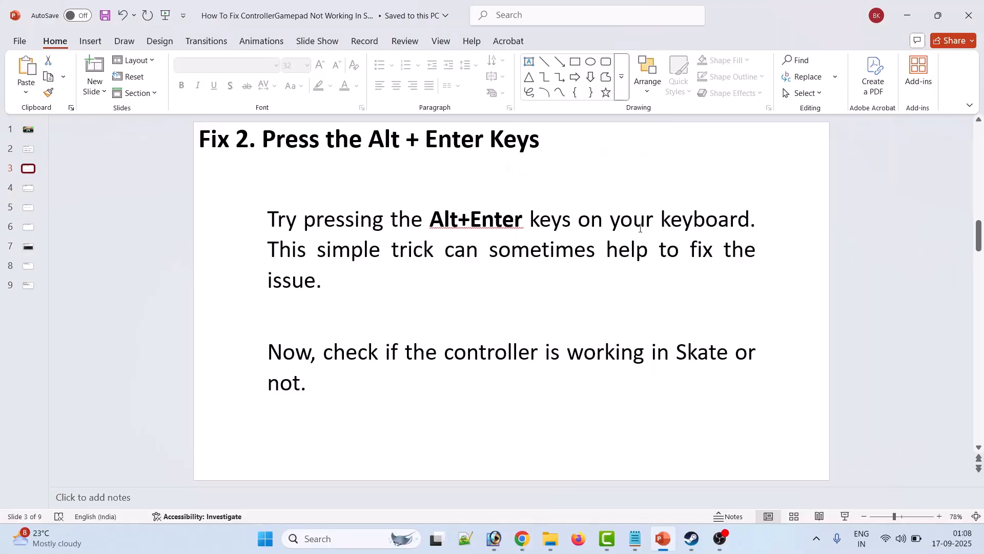
mouse_move(511, 259)
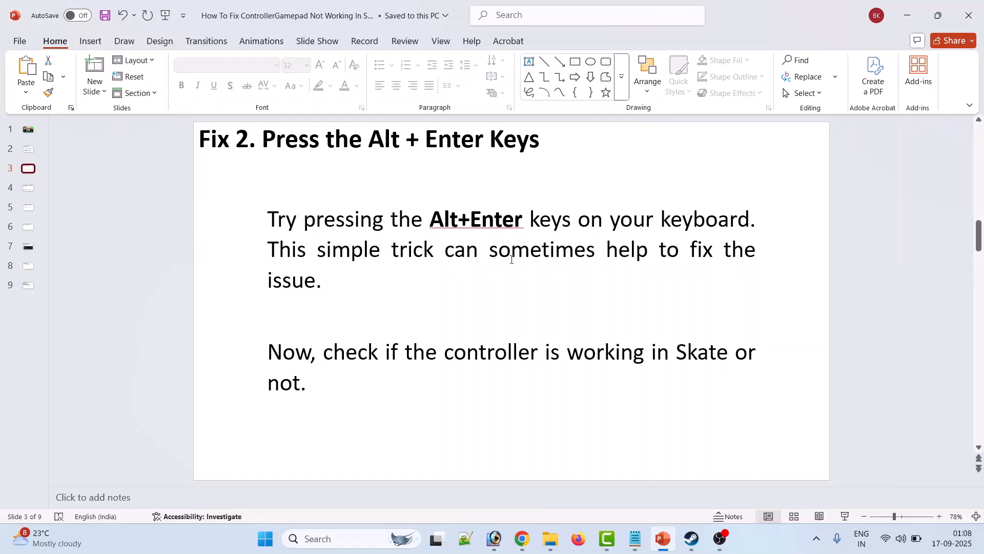
mouse_move(426, 369)
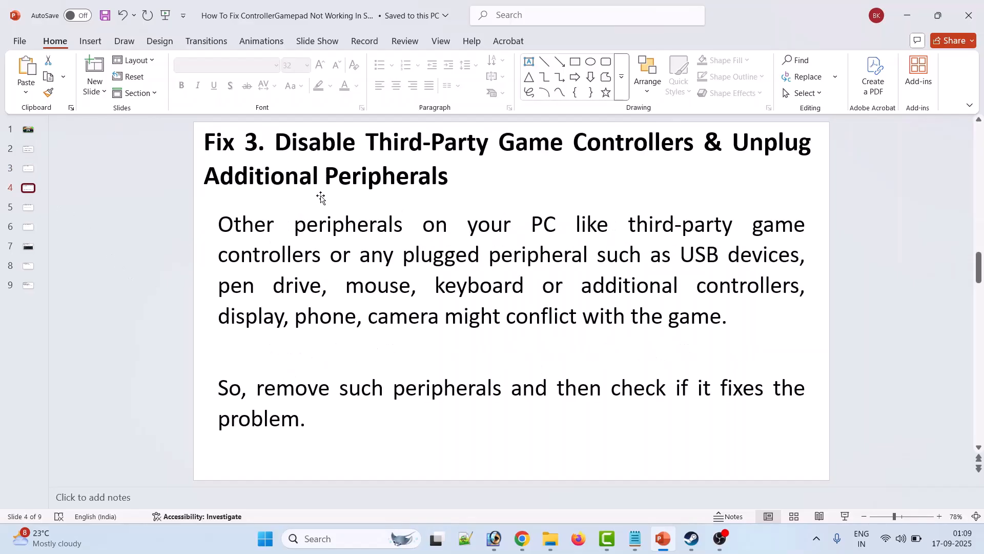
mouse_move(620, 173)
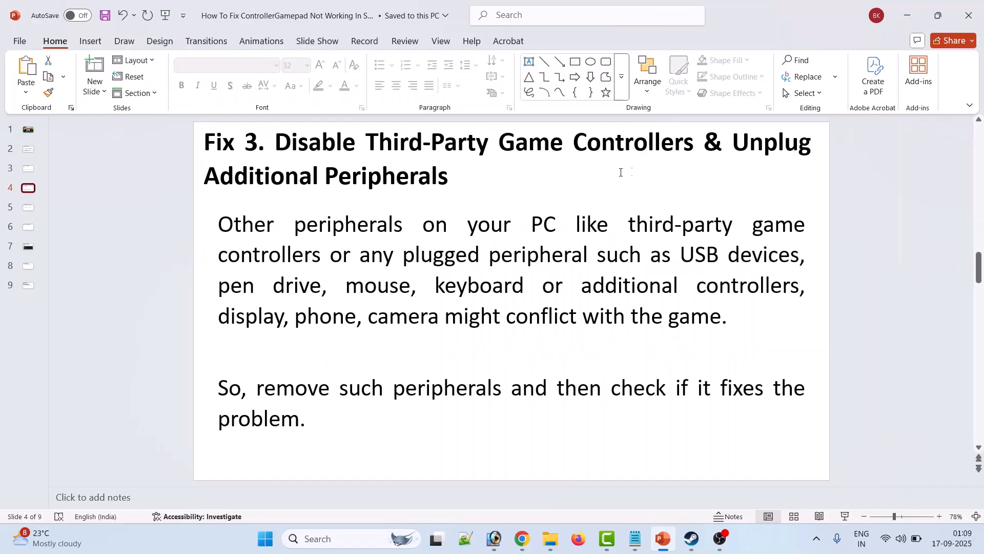
mouse_move(452, 188)
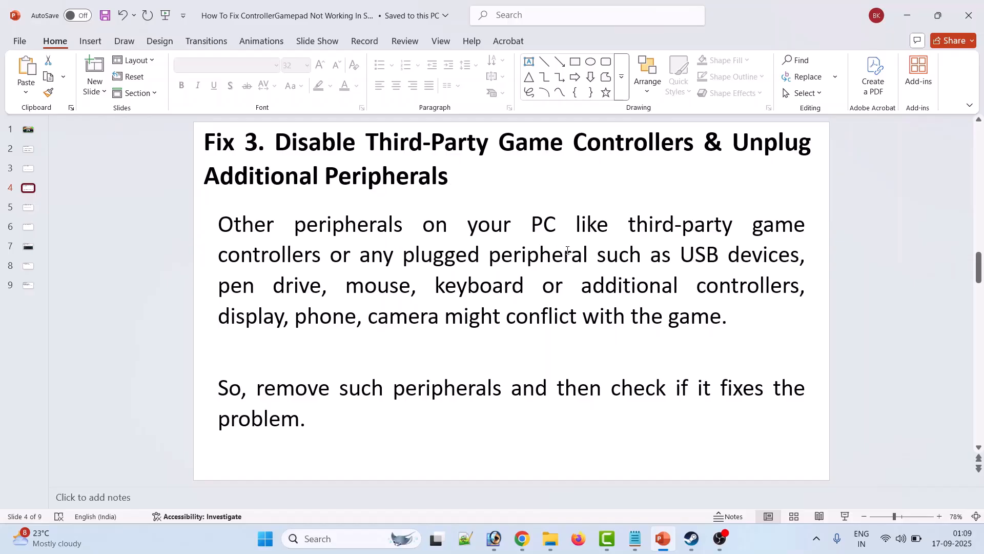
mouse_move(429, 266)
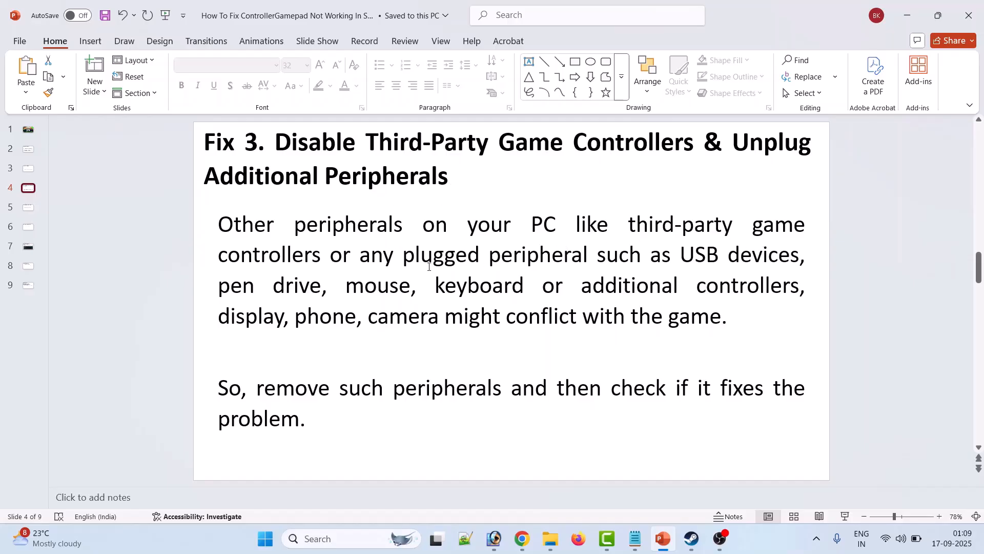
mouse_move(781, 265)
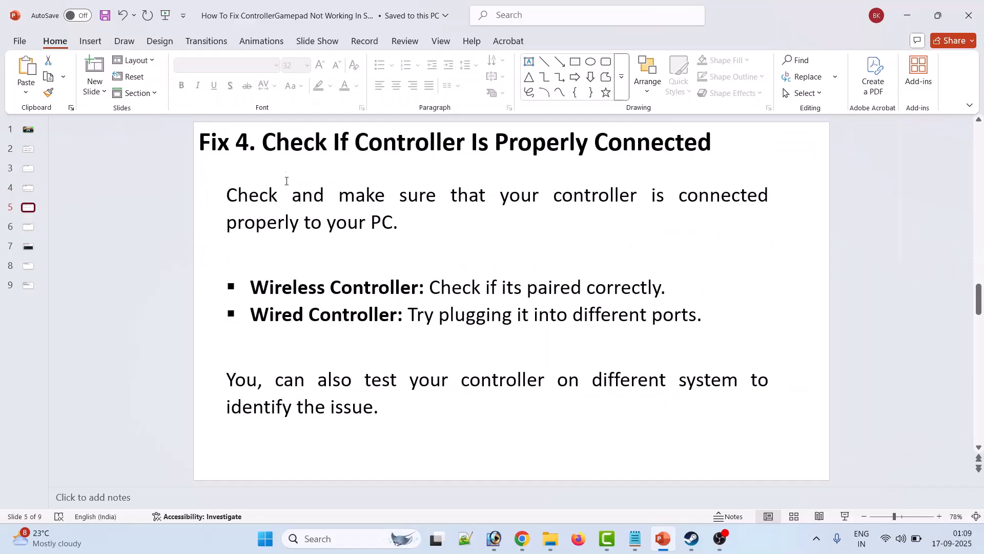
mouse_move(588, 166)
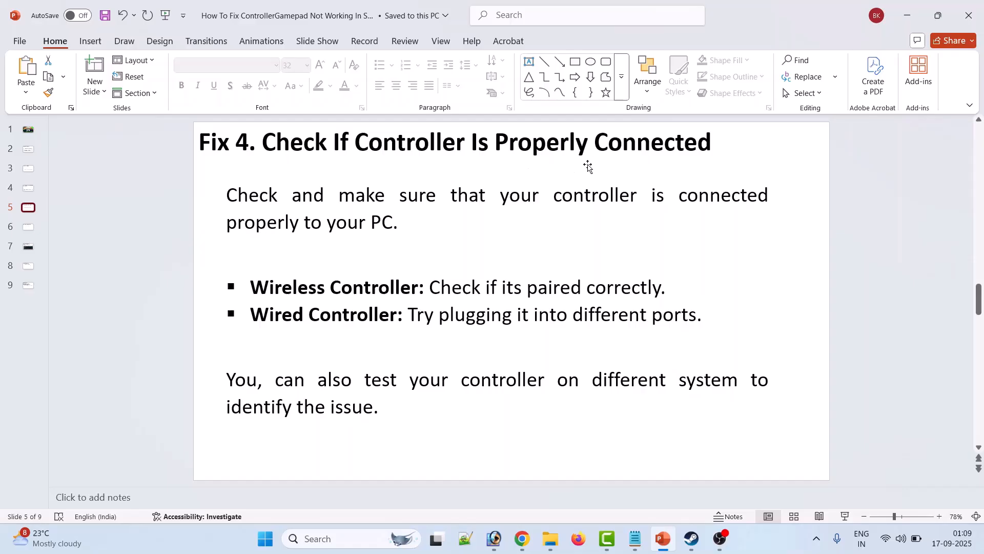
mouse_move(453, 214)
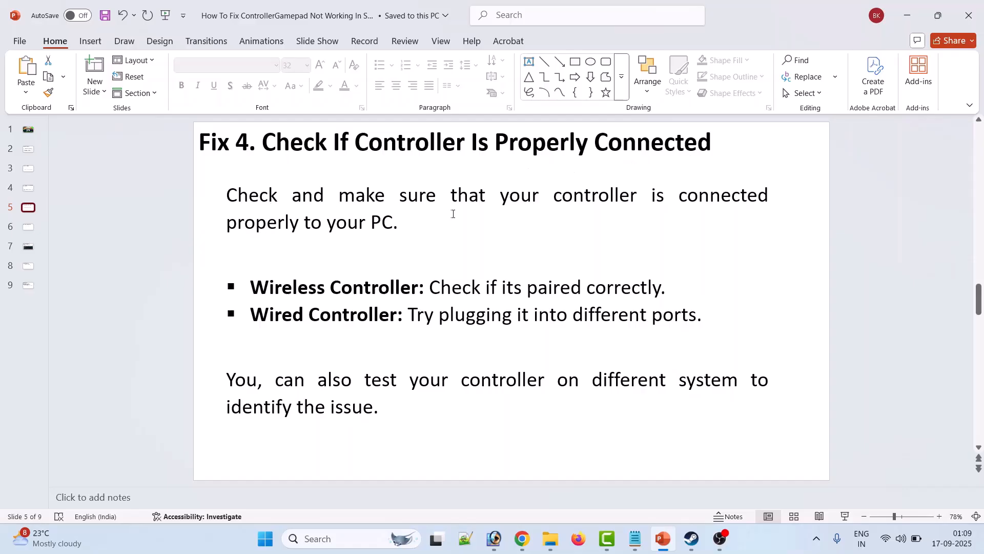
mouse_move(517, 219)
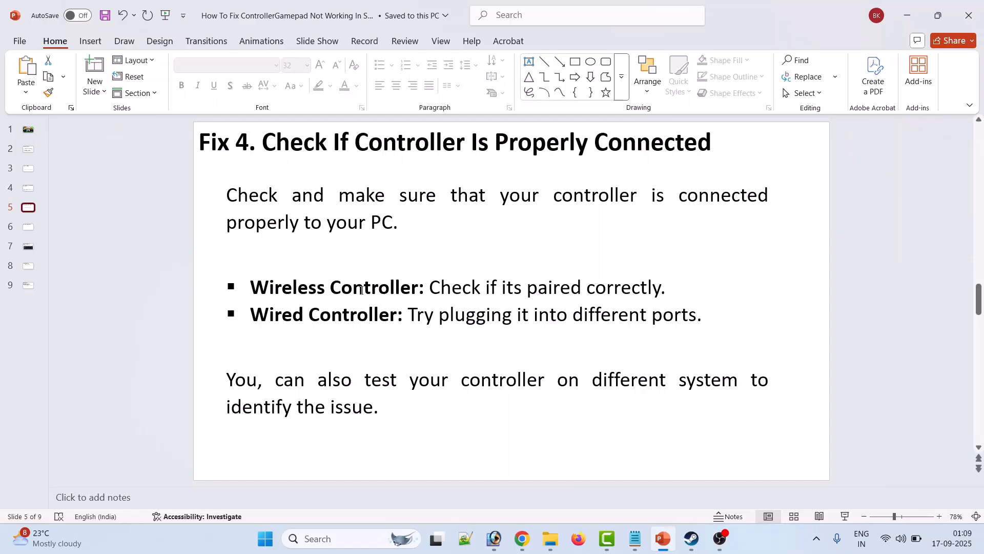
mouse_move(457, 316)
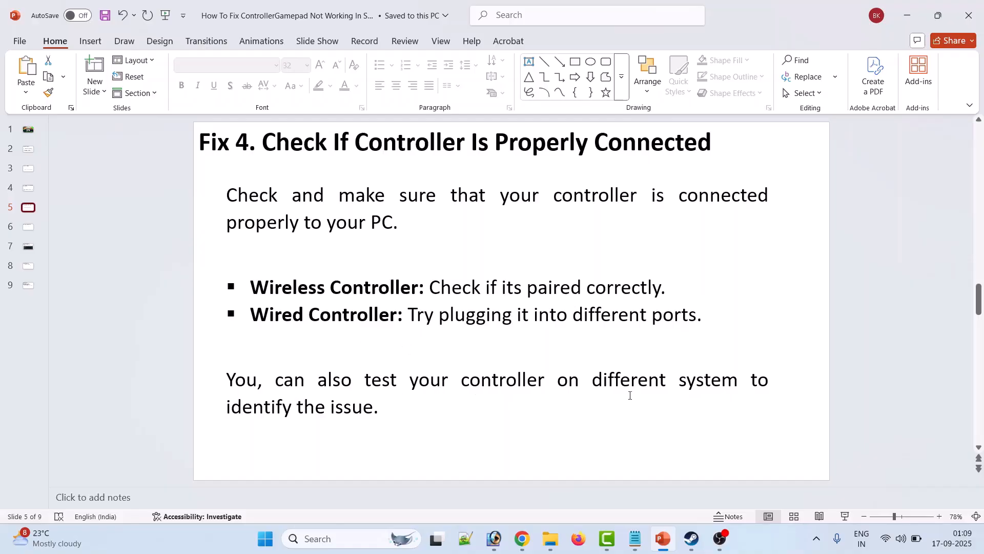
mouse_move(333, 333)
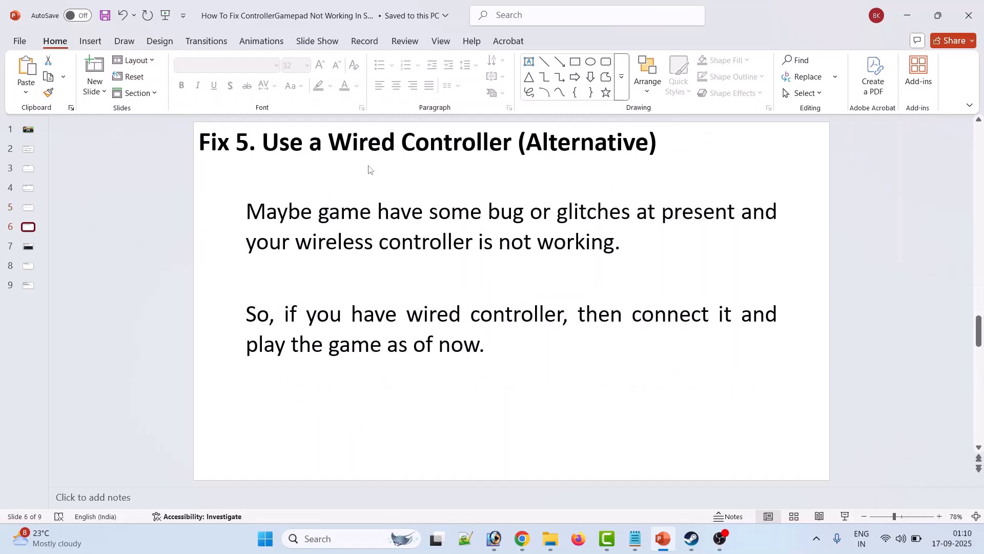
mouse_move(633, 157)
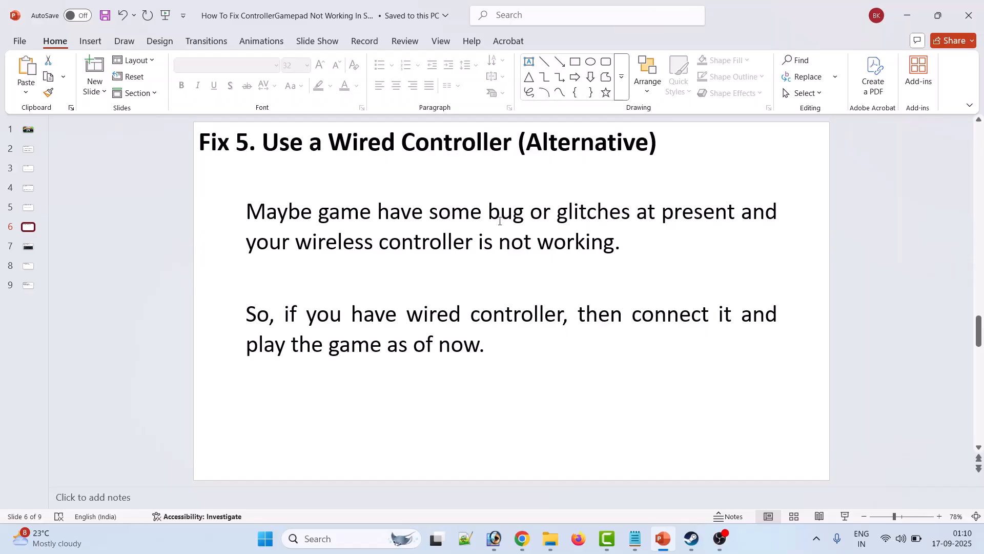
mouse_move(618, 336)
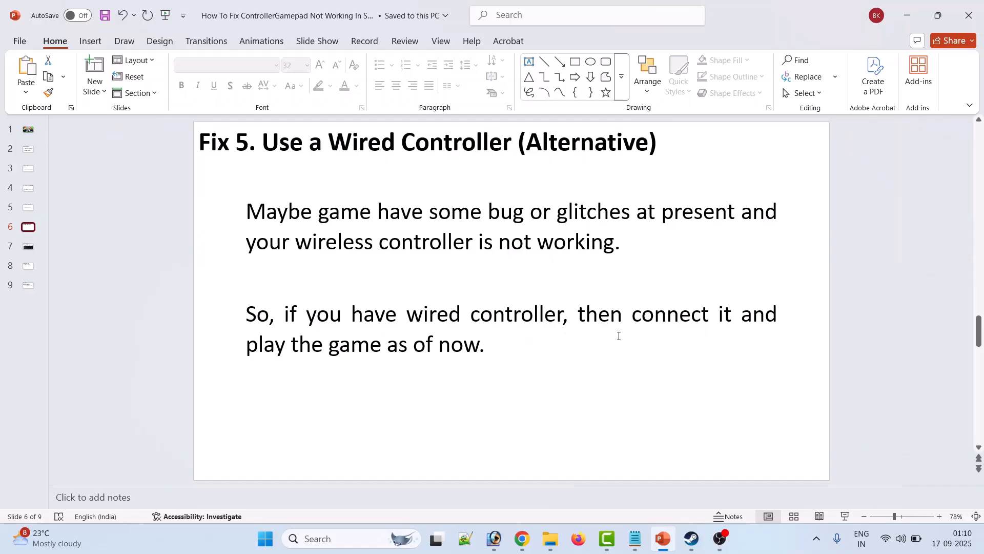
mouse_move(450, 363)
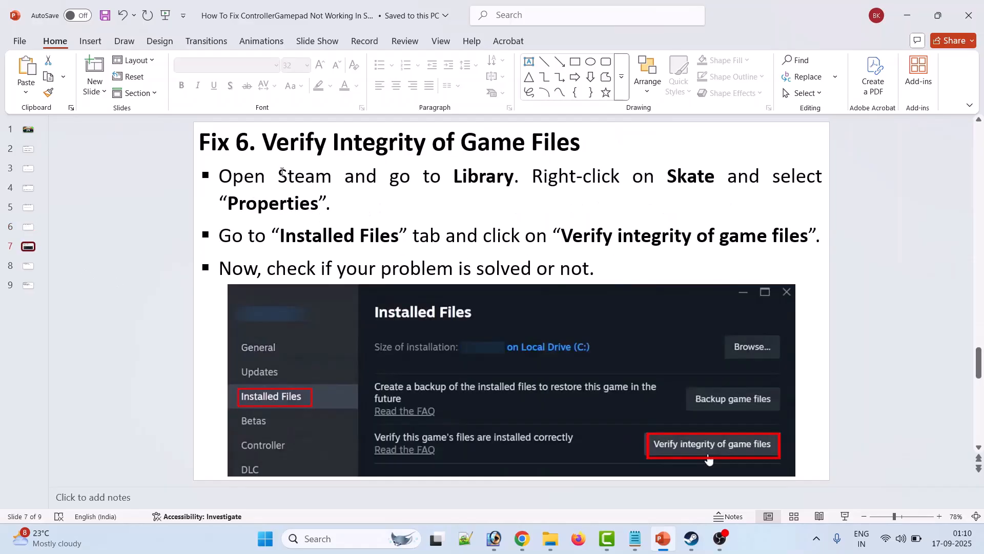
Step: Switch from the slides back to the Steam library
click(690, 538)
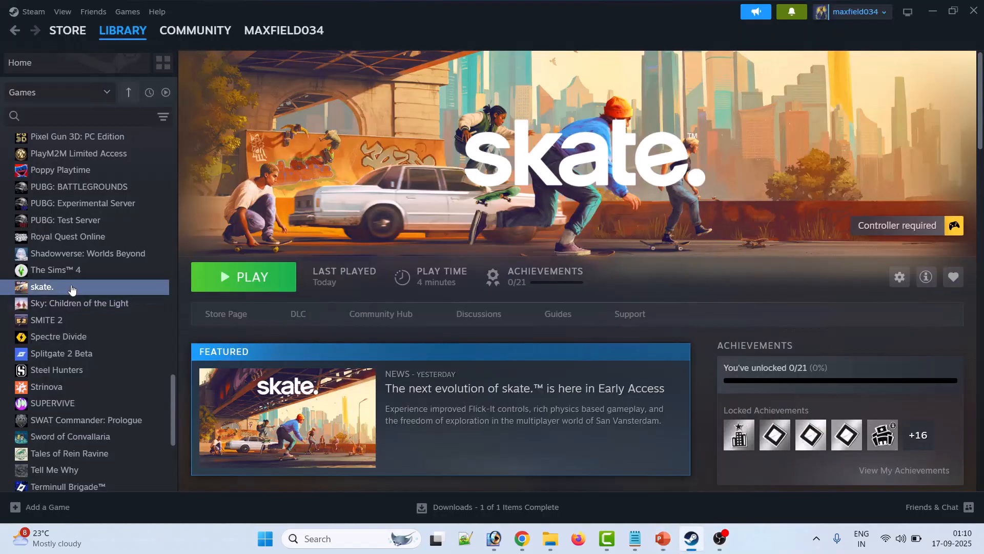
Step: Verify skate's game file integrity from Properties > Installed Files, then return to the slides
right_click(42, 286)
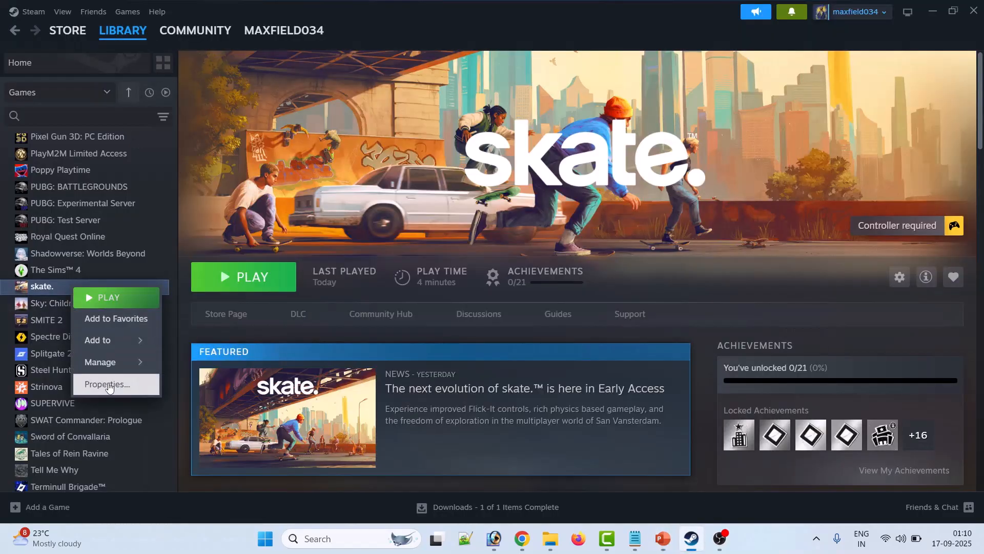
click(108, 384)
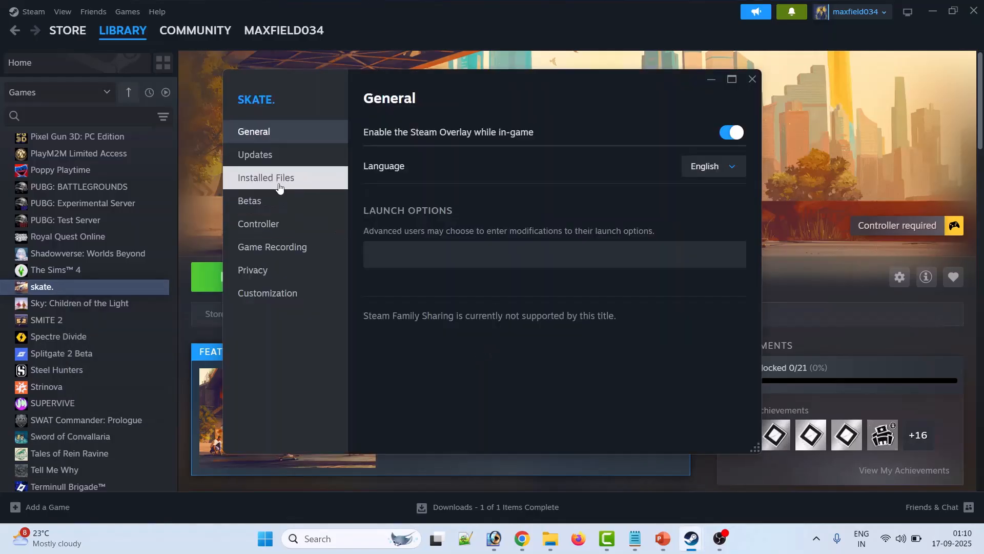
click(266, 178)
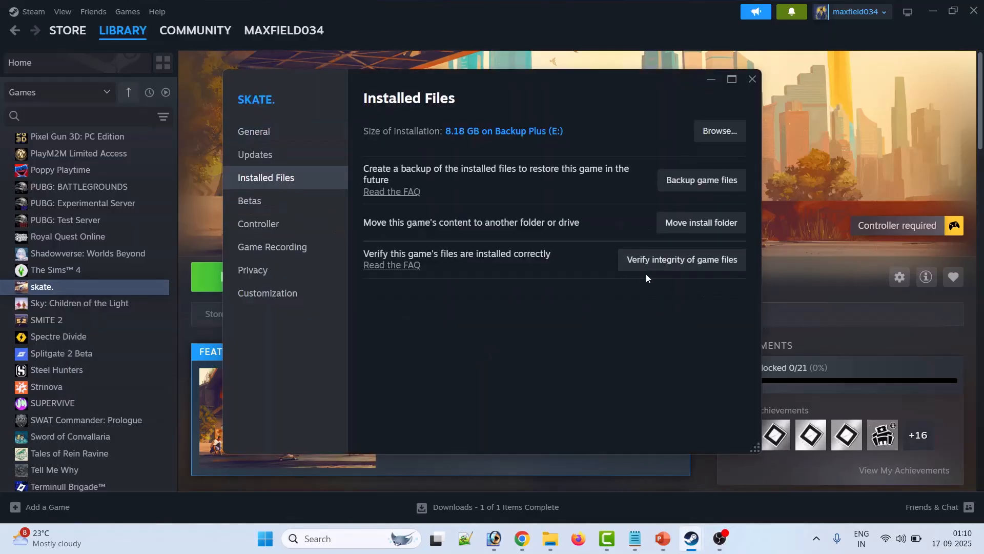
mouse_move(709, 272)
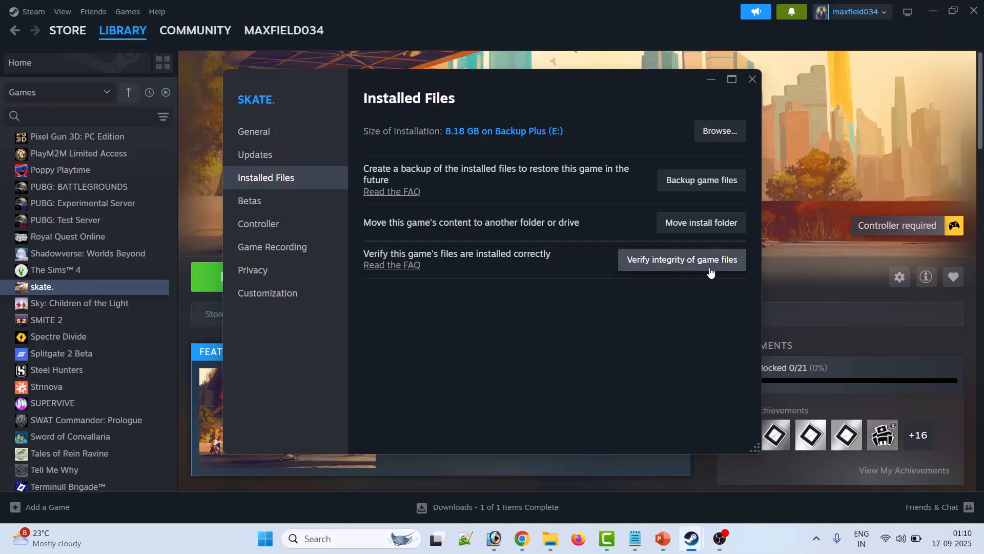
mouse_move(794, 92)
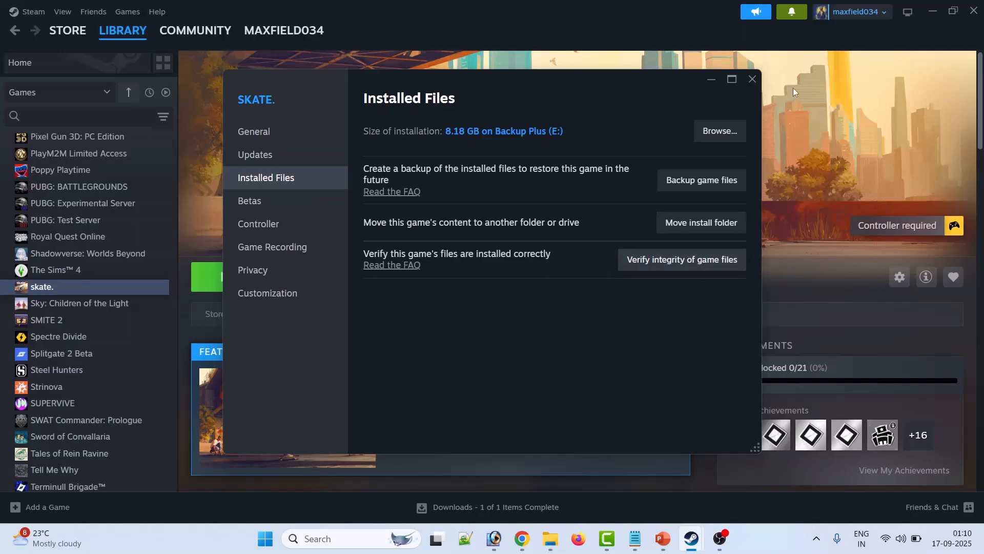
click(752, 78)
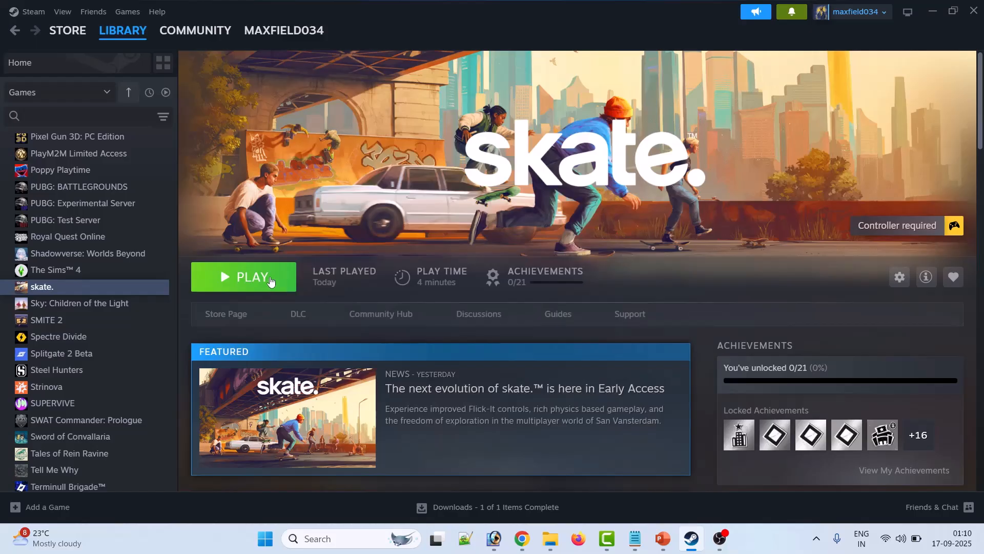
click(662, 538)
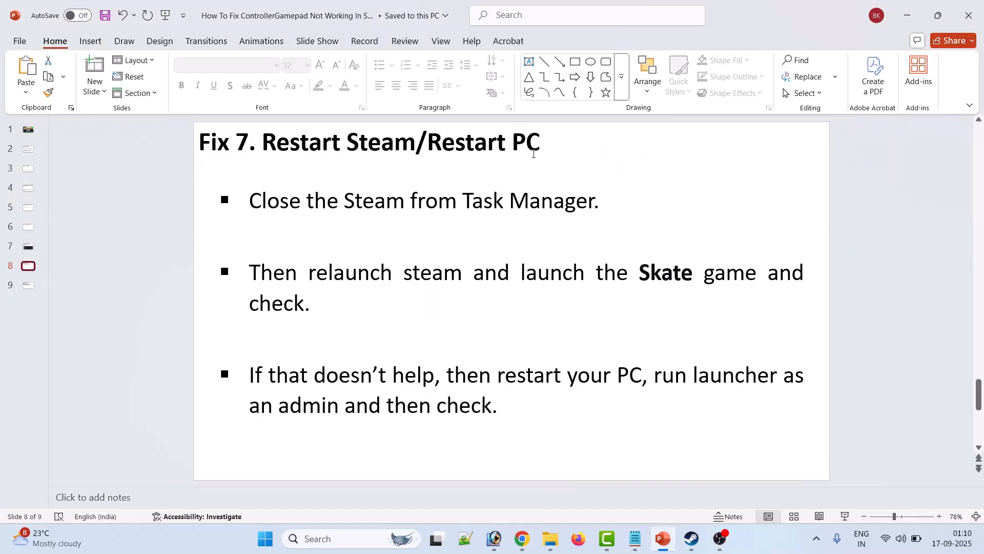
mouse_move(476, 224)
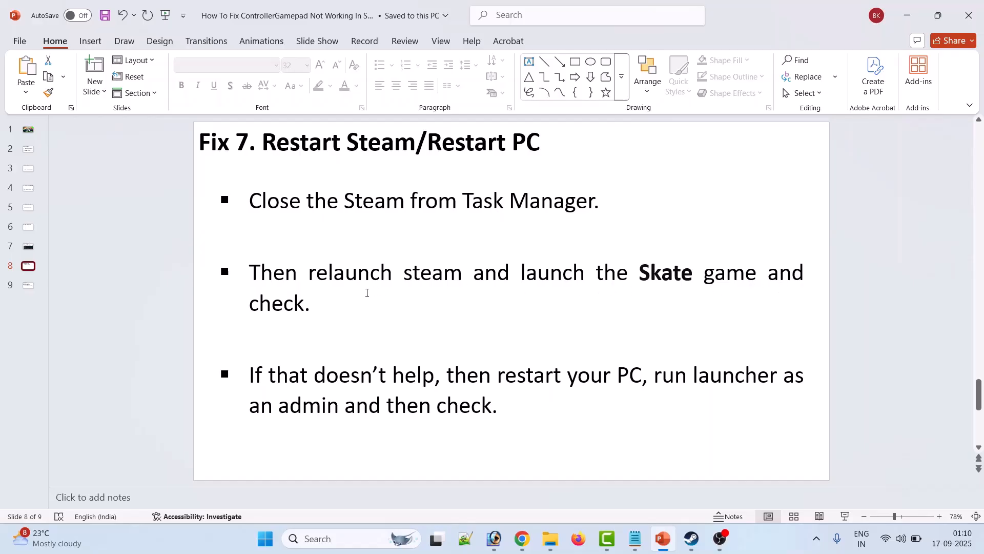
mouse_move(658, 385)
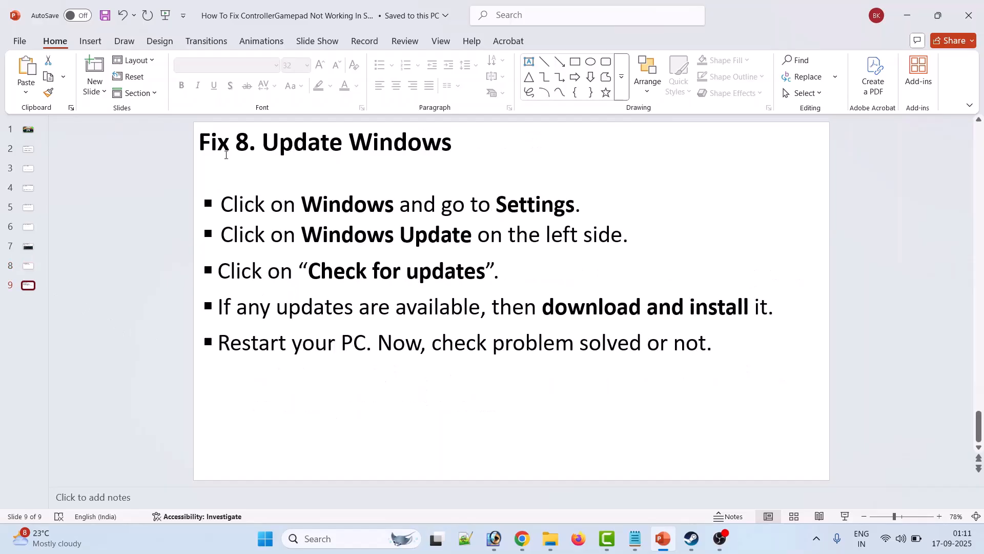
mouse_move(264, 538)
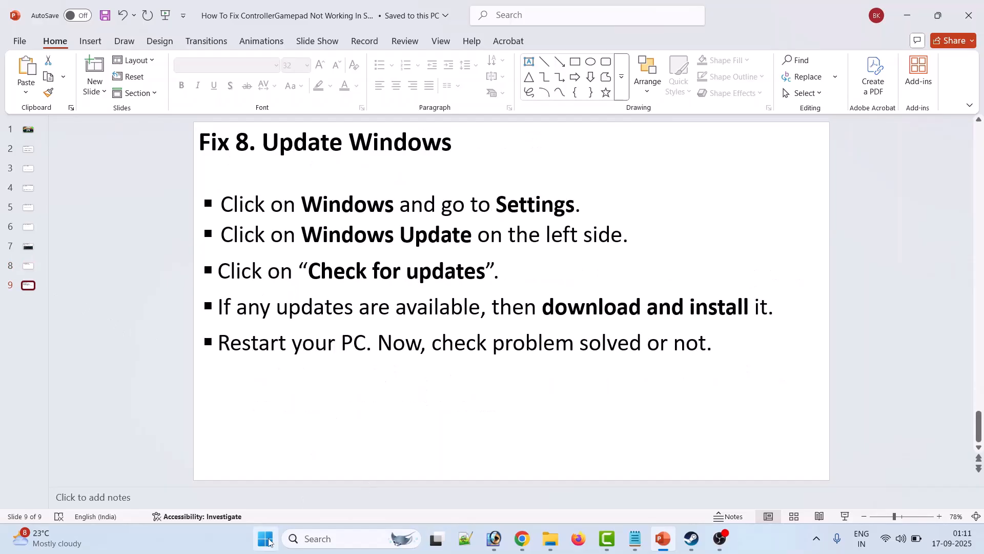
Step: Check for updates under Windows Update in Settings, then bring back Steam's skate page
click(265, 538)
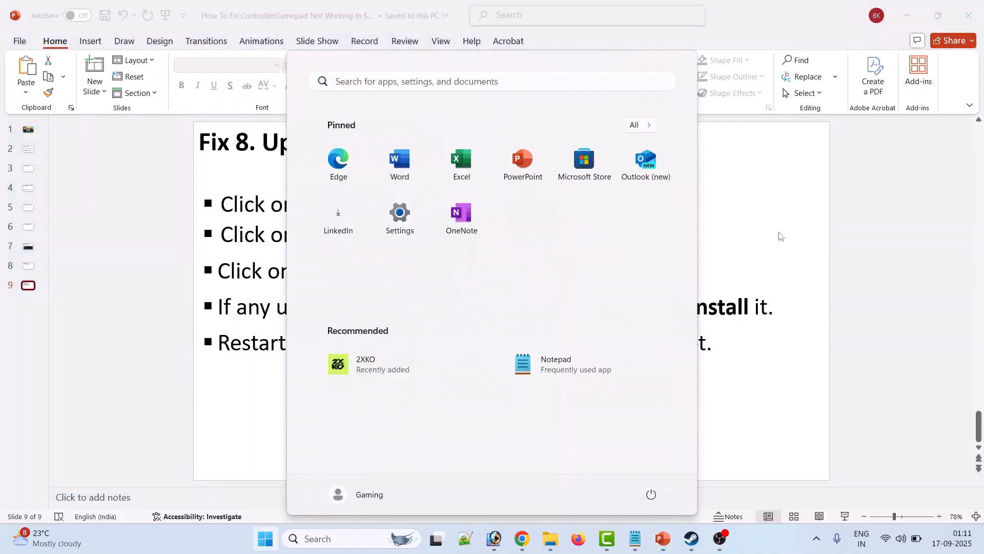
click(399, 212)
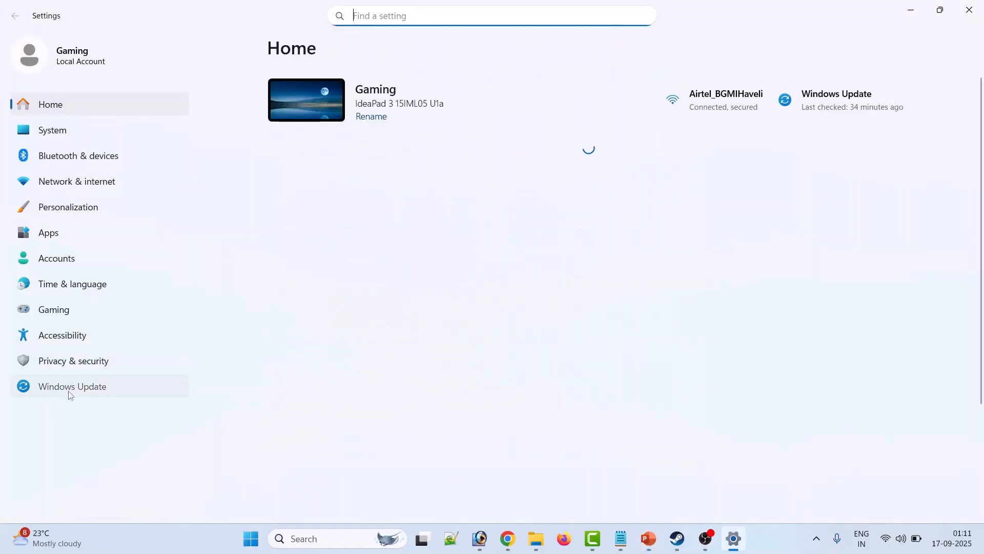
click(72, 386)
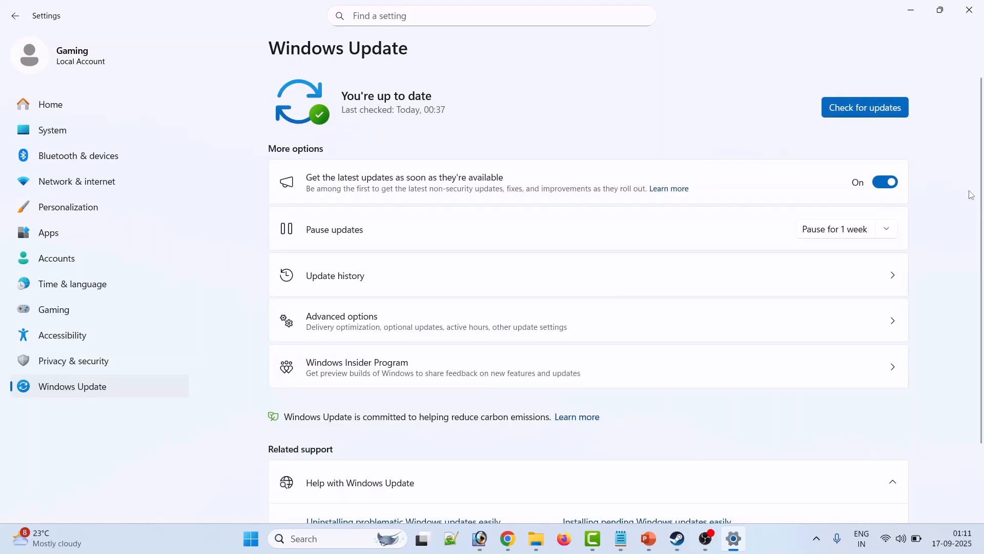
click(864, 107)
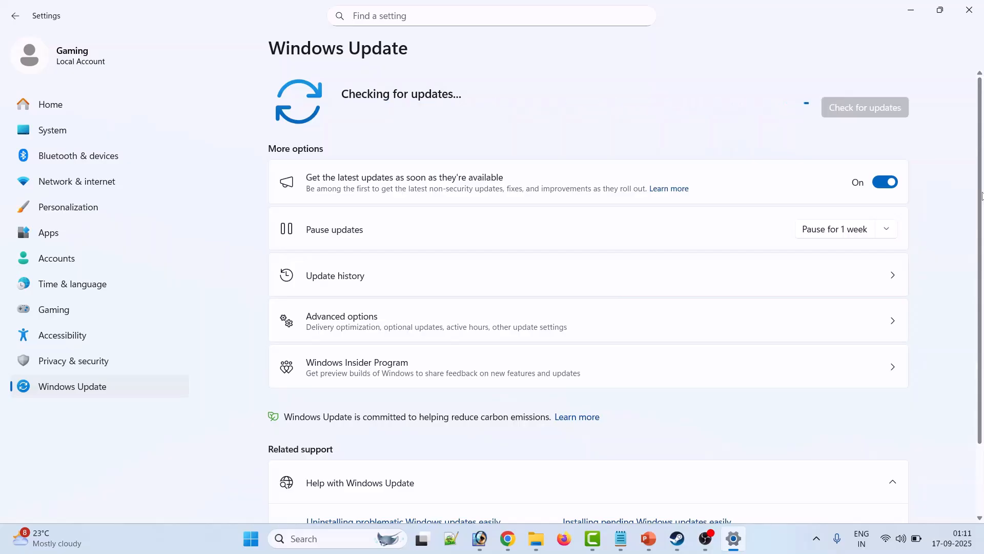
click(648, 538)
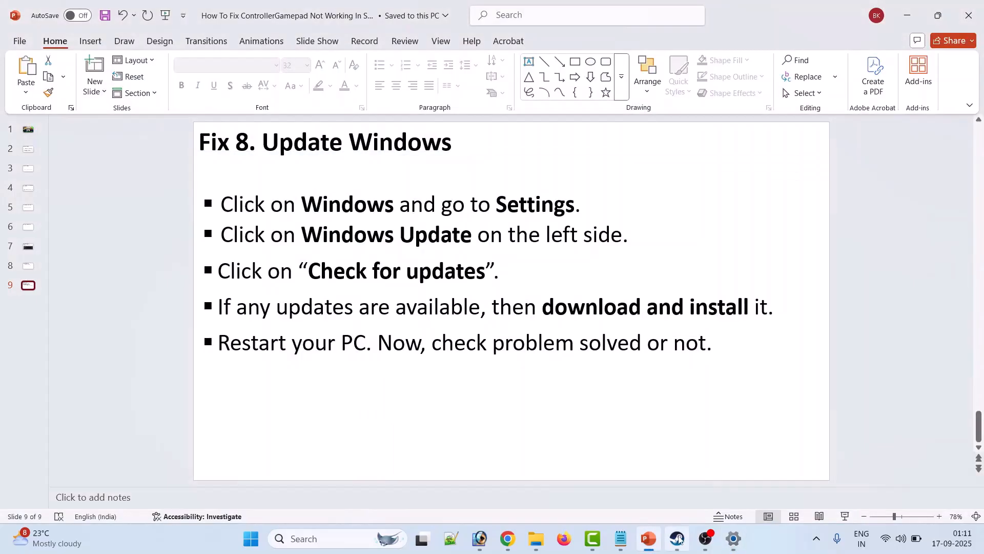
click(675, 538)
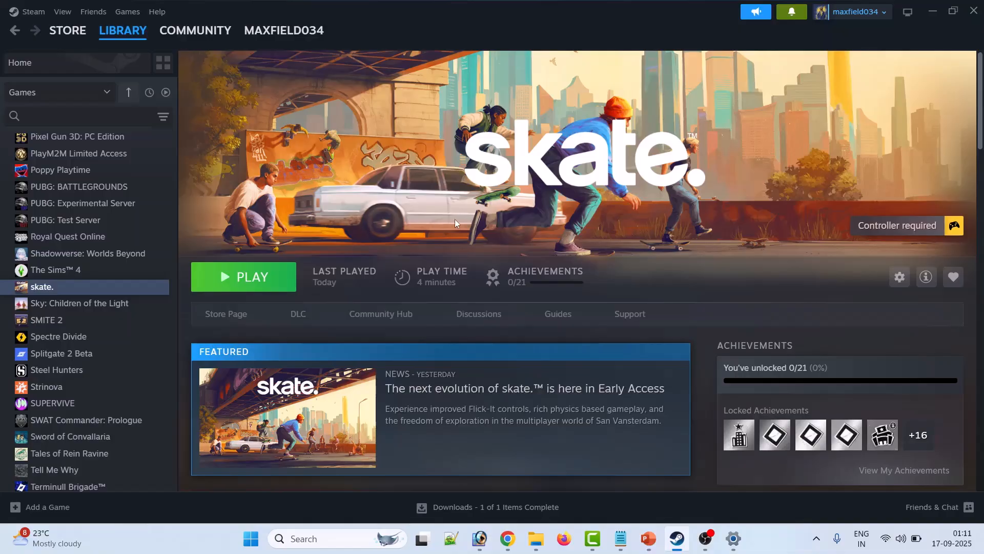